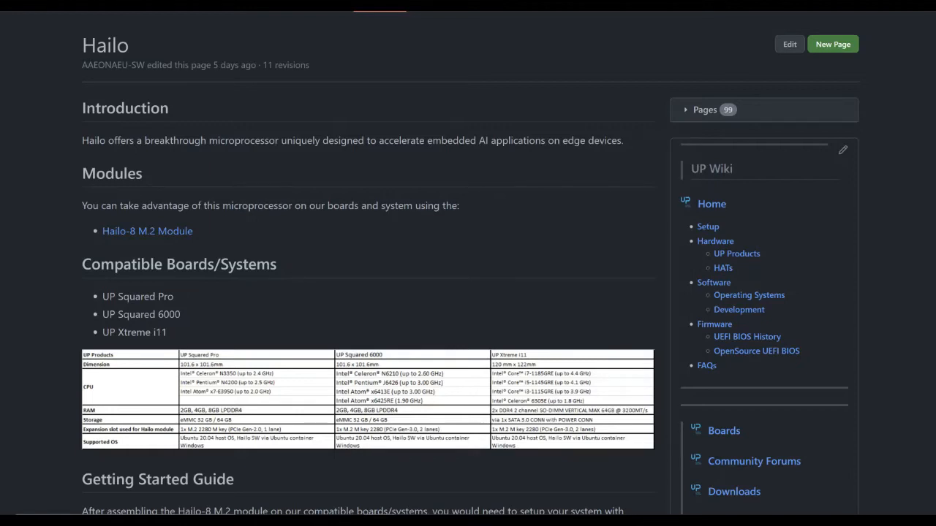
- Leave the UP Wiki Hailo page and bring up a terminal with an empty prompt
left_click(147, 231)
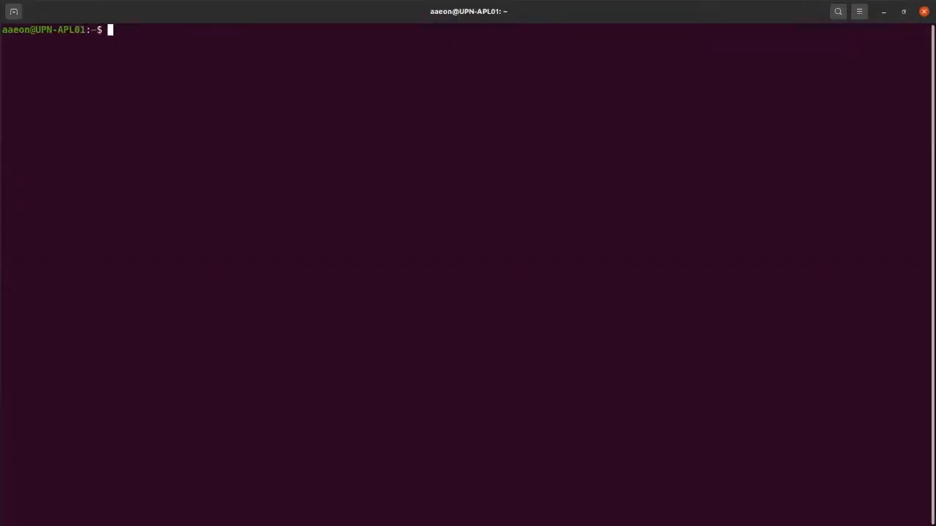
- Enter sudo apt install dkms linux-headers-5.4.0-1-generic at the prompt
type("sudo a")
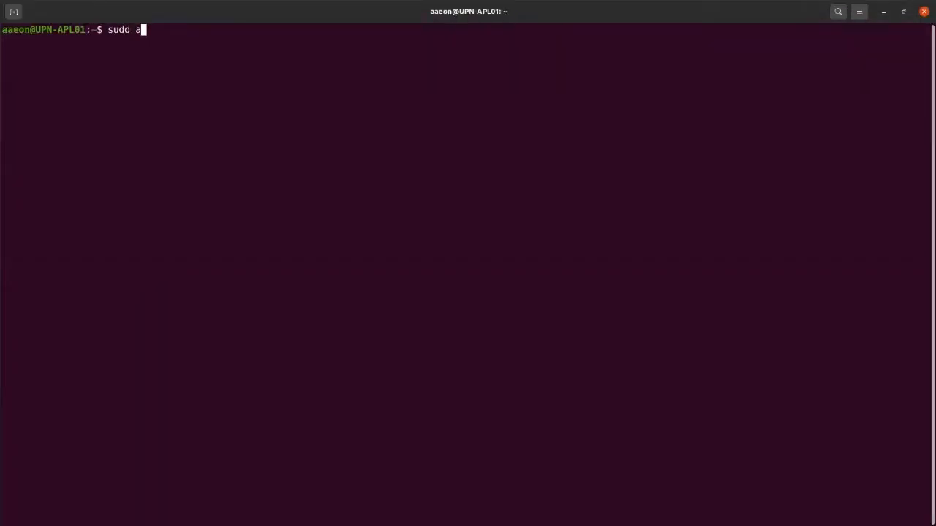
type("pt install")
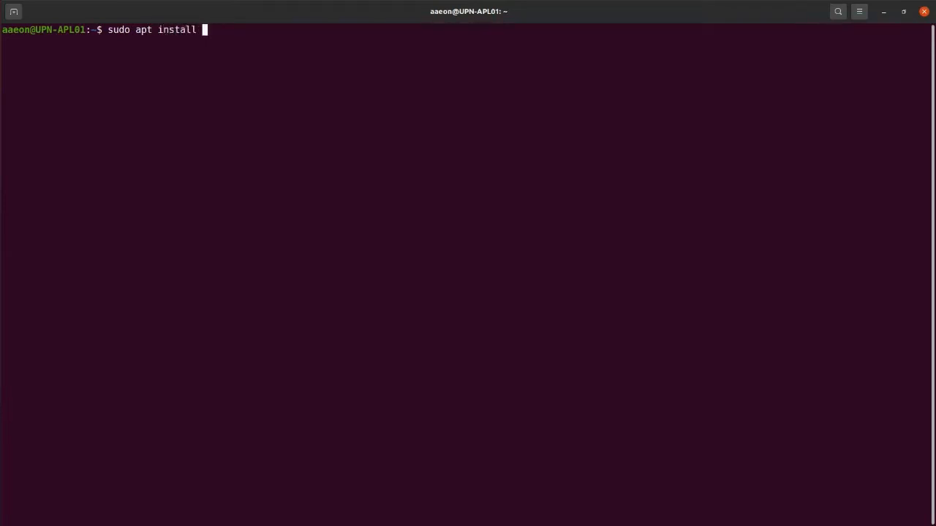
type("dkms")
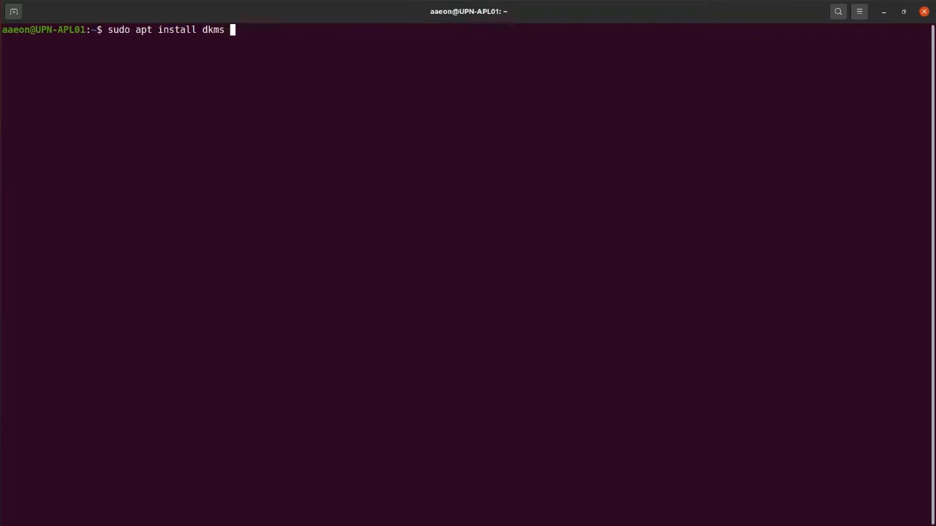
type("linu")
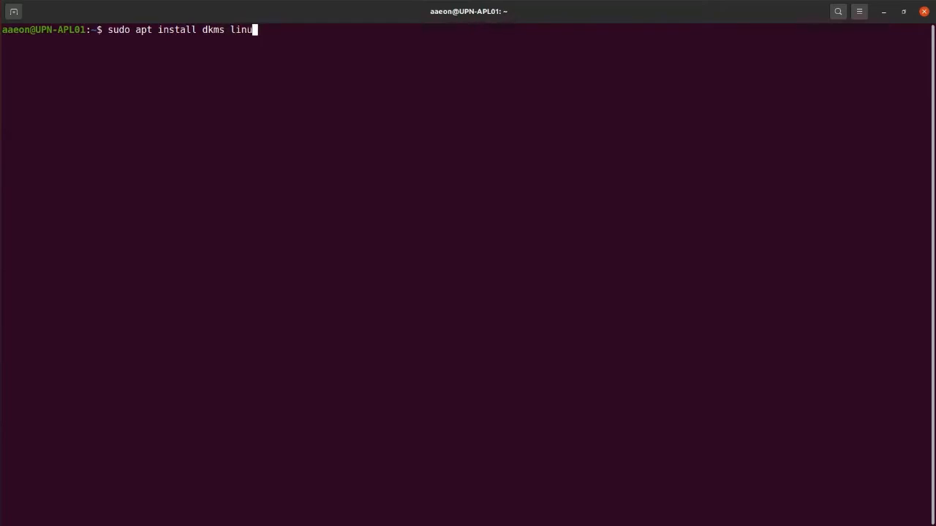
type("x-headers-")
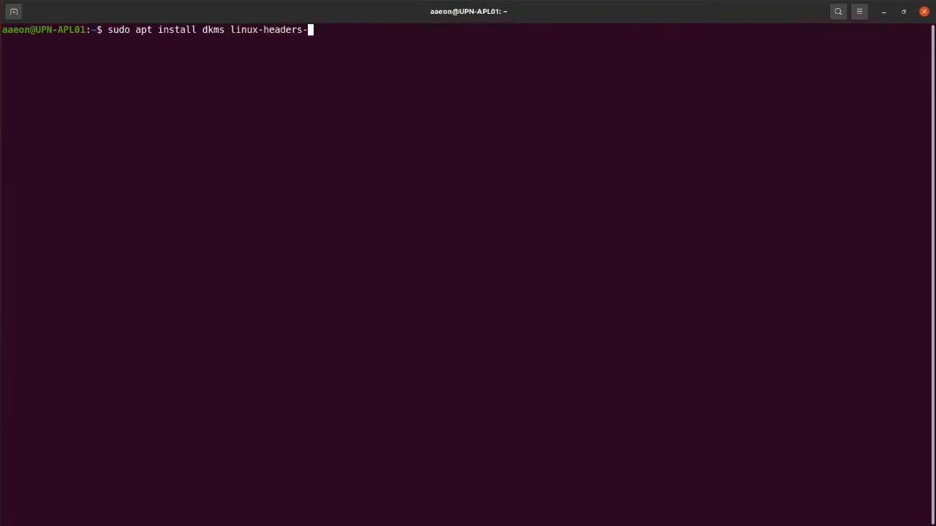
type("5")
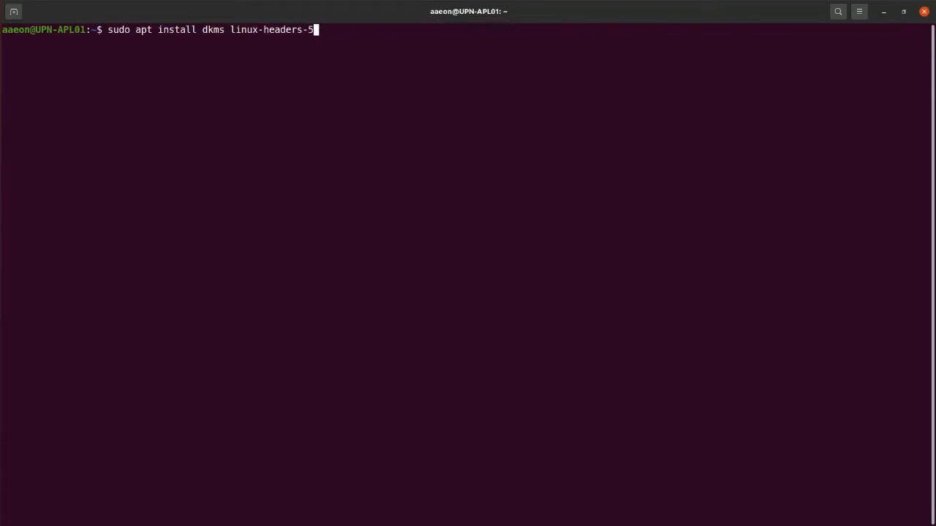
type(".4.0-")
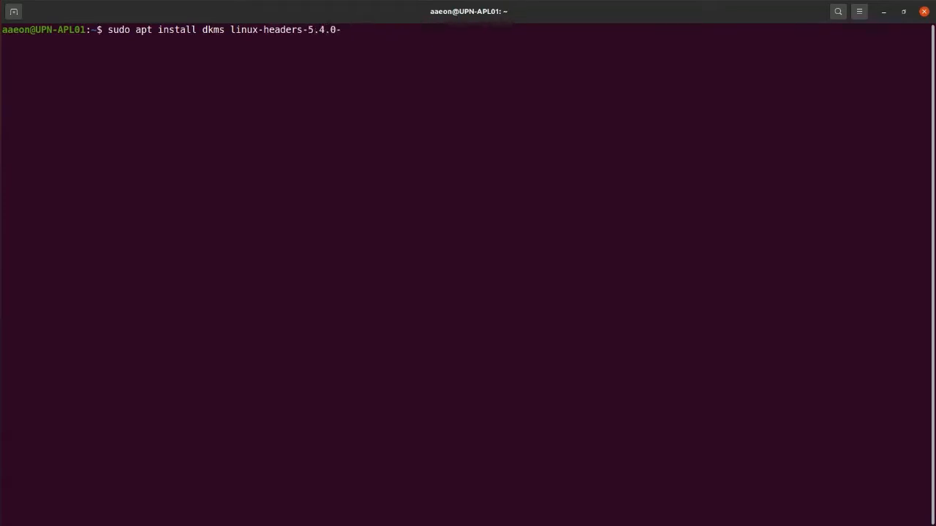
type("1")
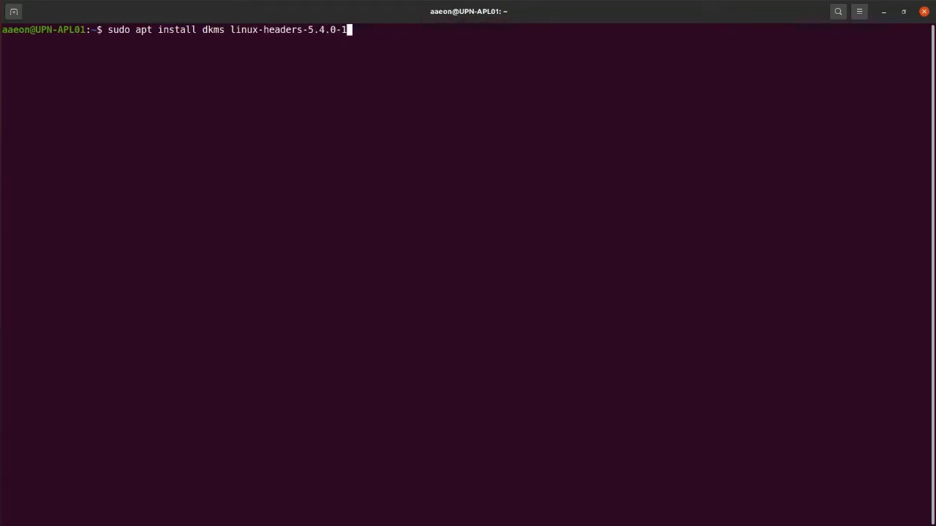
type("-ge")
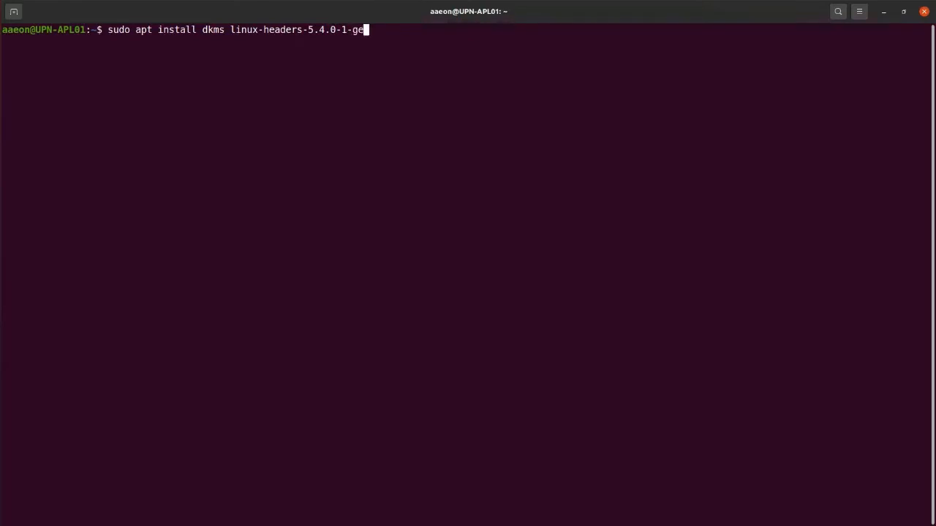
type("neric")
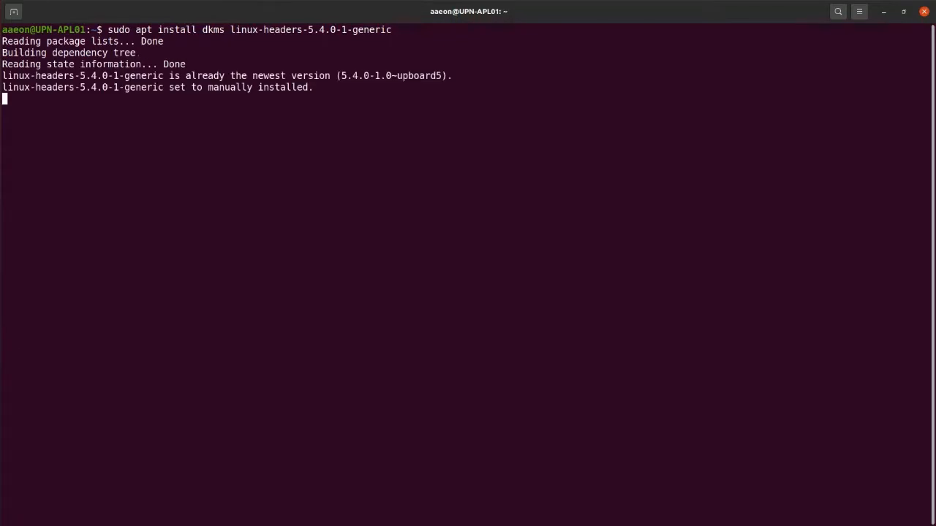
- Run the dkms and kernel-headers install and answer y to confirm the 34 new packages
key("Return")
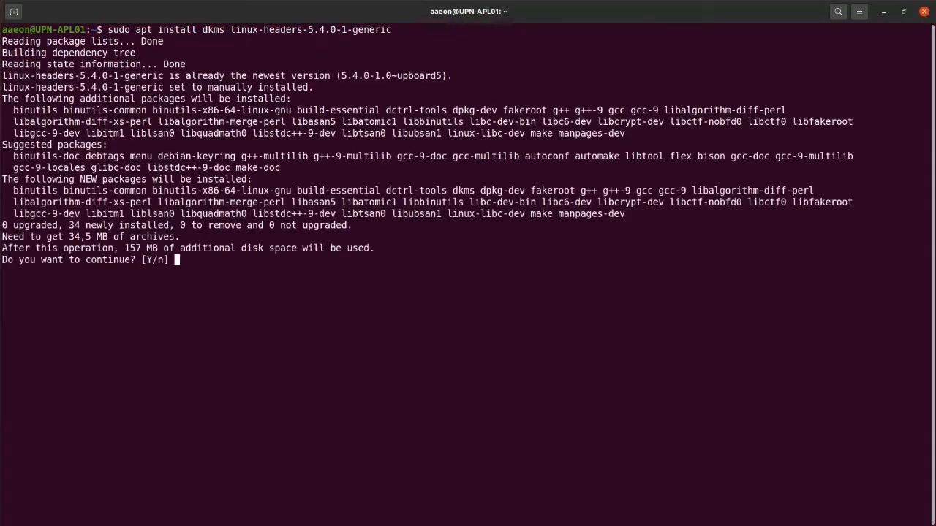
type("y")
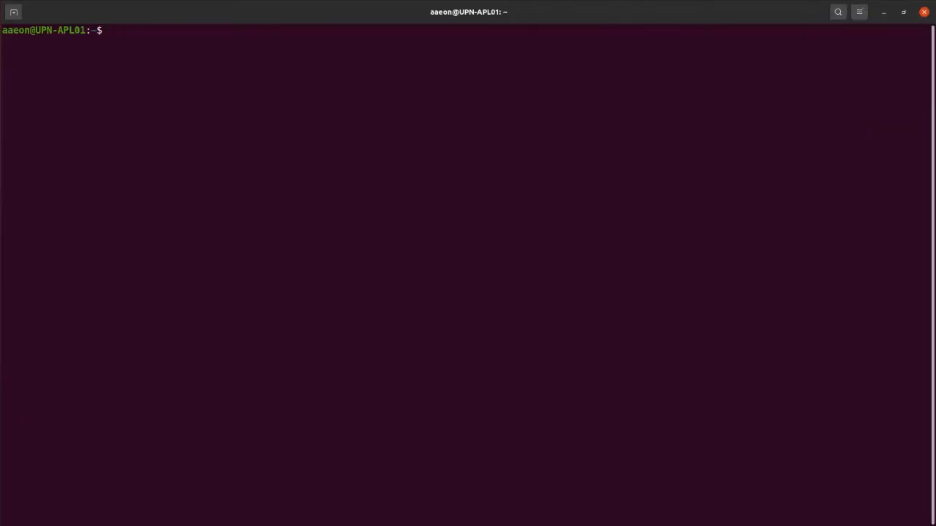
- In Downloads, make prerequisites_setup.sh executable with chmod and run ./prerequisites_setup.sh
type("cd")
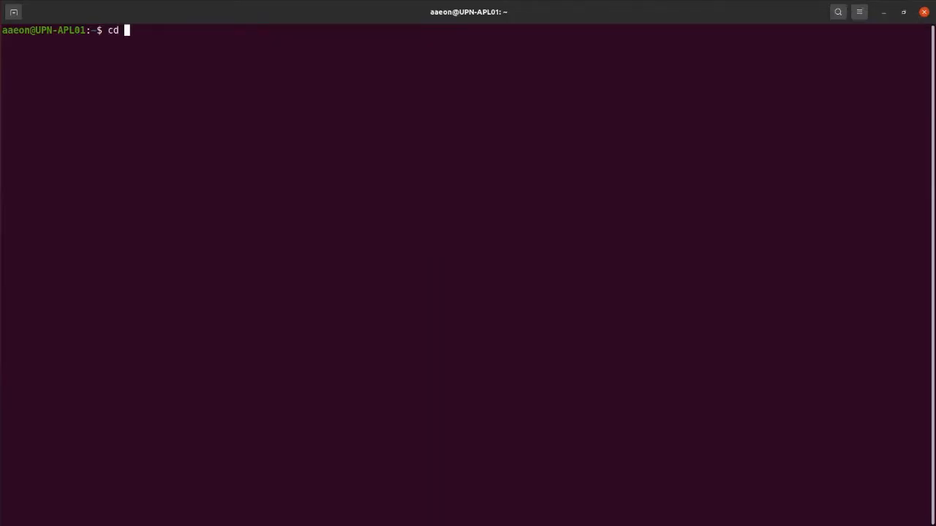
type("Downloads/")
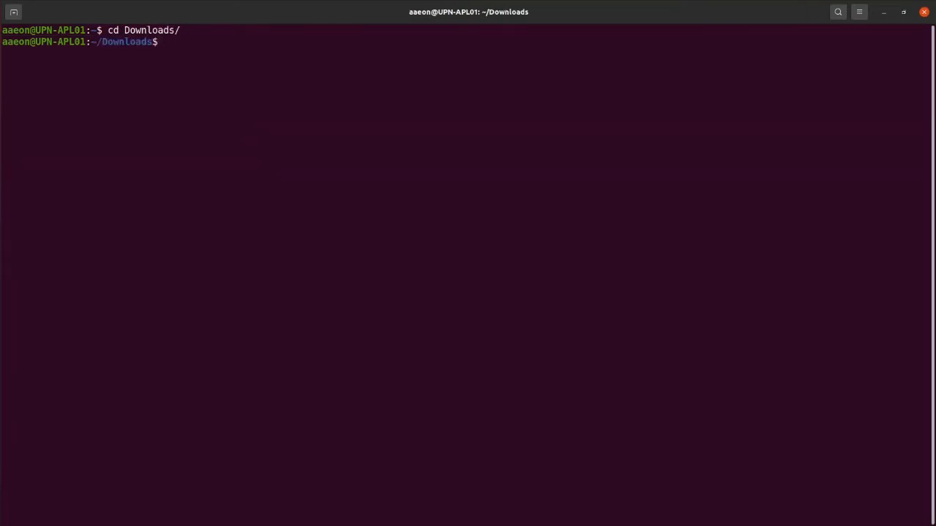
type("chmod +x")
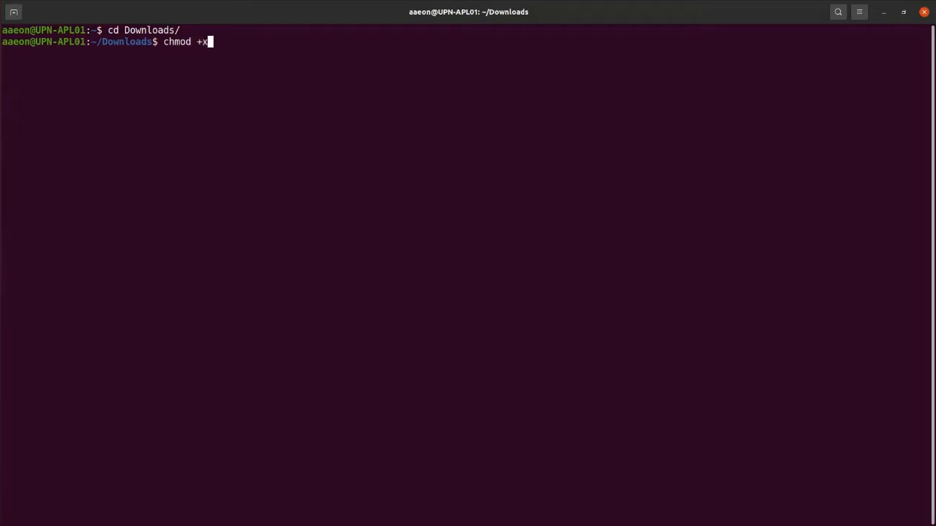
type("prerequisites_setup.sh")
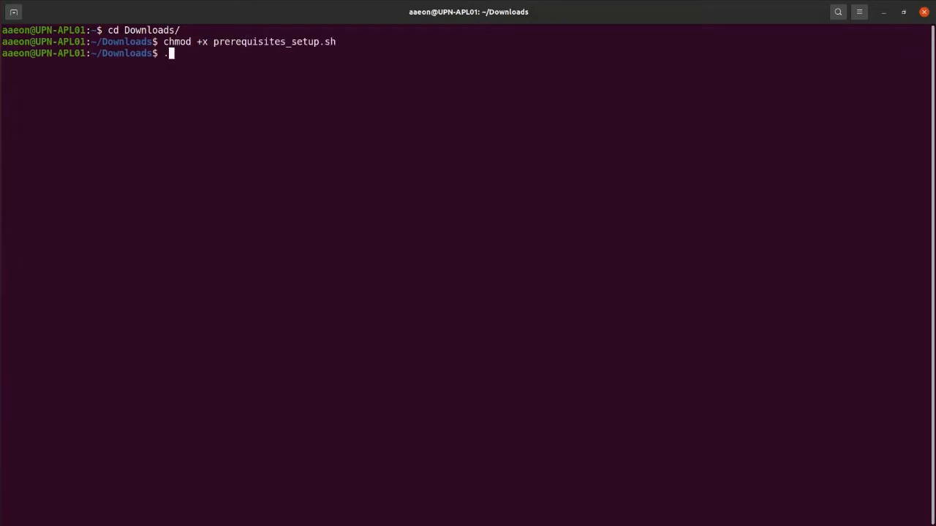
type("/prerequisites_setup.sh")
type("cd ~/")
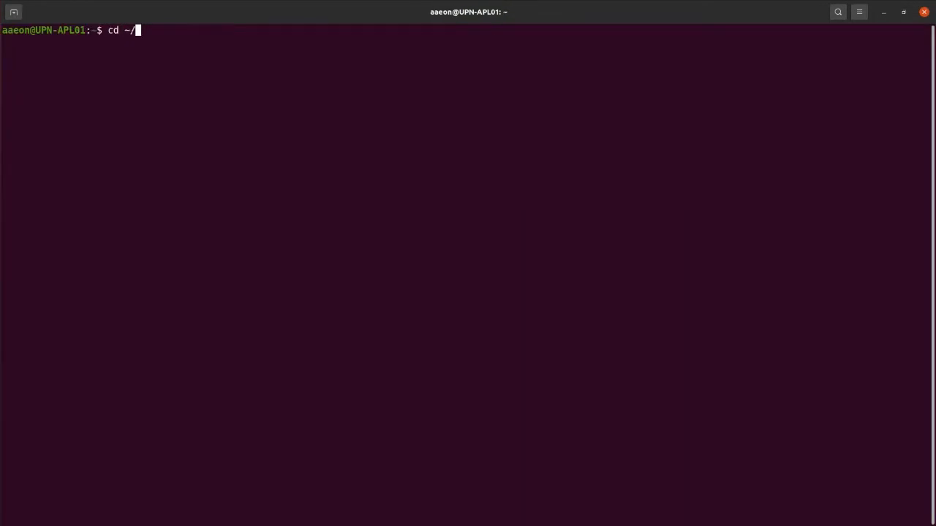
- In ~/hailo, enter ./run_tappas_docker.sh --tappas-image hailo-docker-tappas-v3.17.0.tar
type("hailo/")
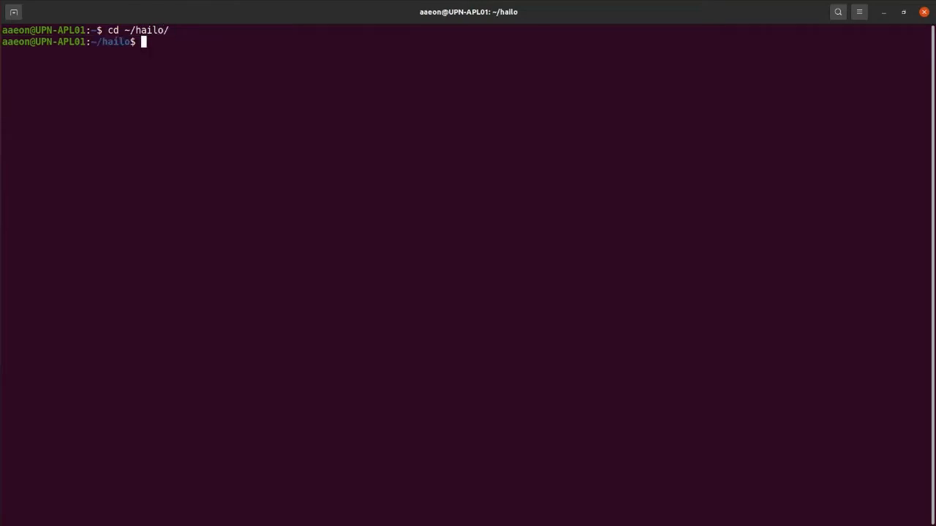
type("./")
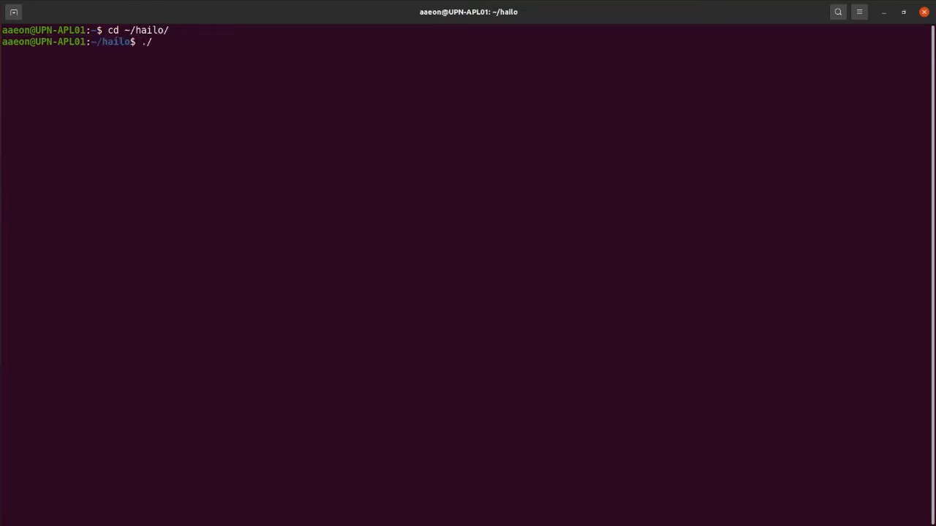
type("run_tappas_docker.sh  --")
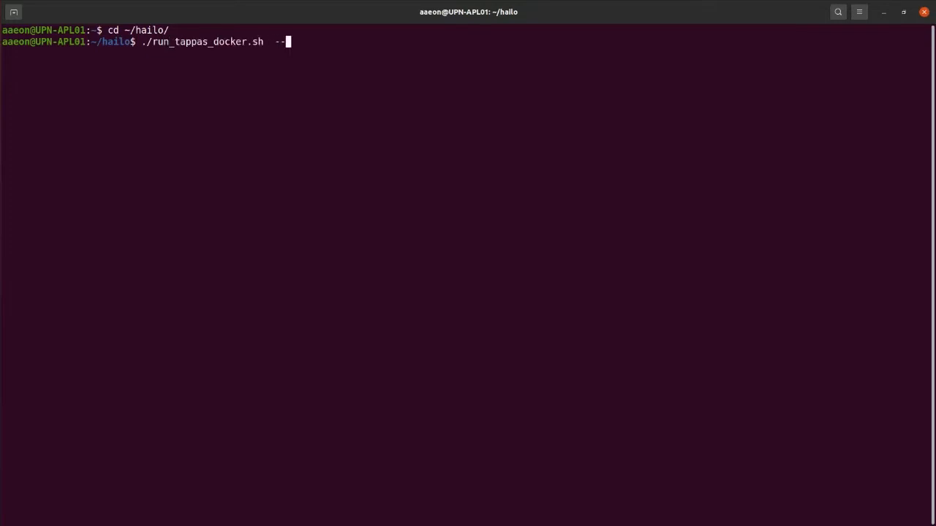
type("tappas")
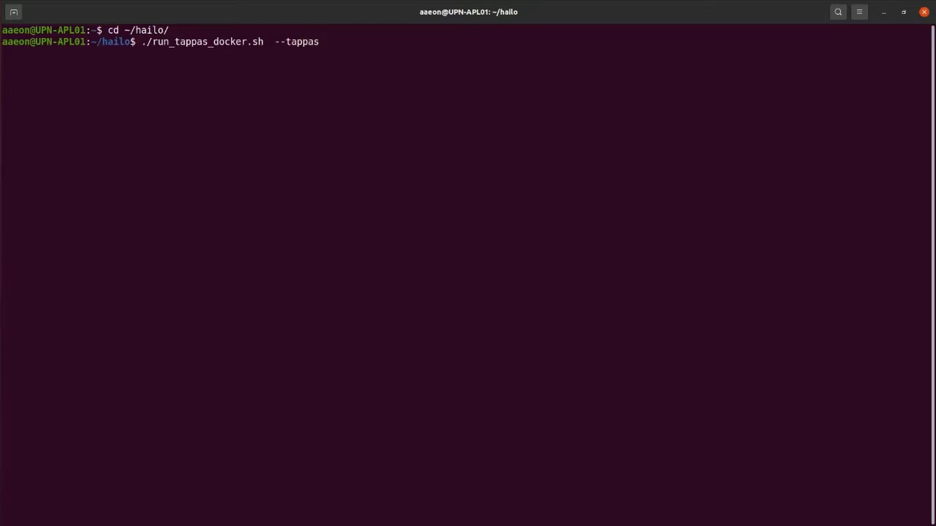
type("-image")
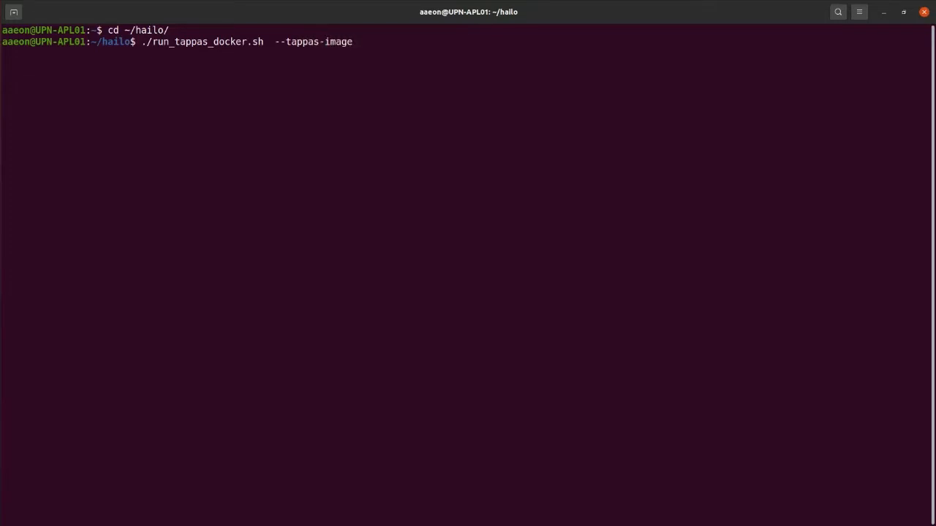
type("ha")
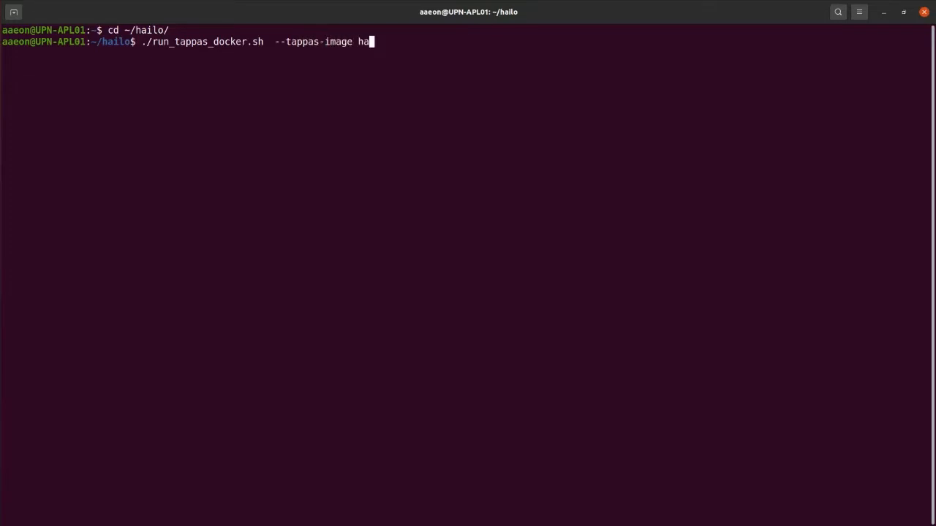
type("ilo")
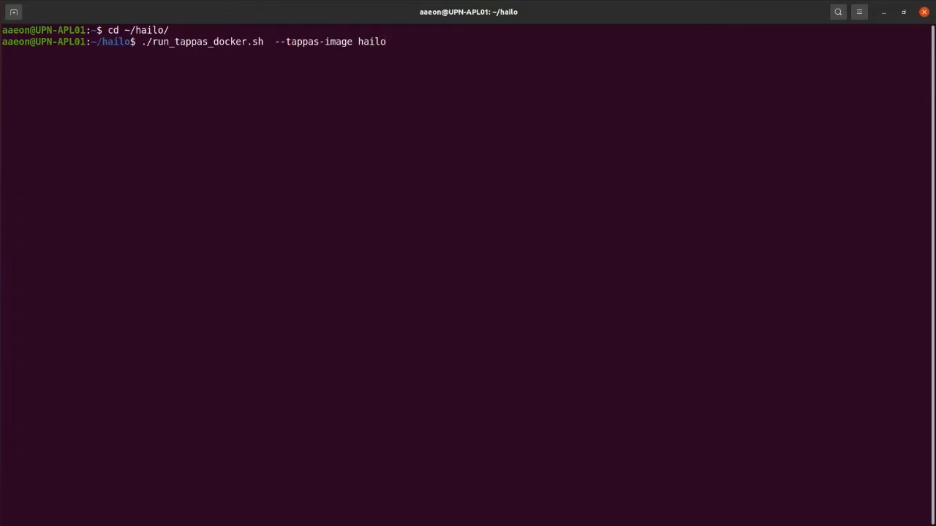
type("-do")
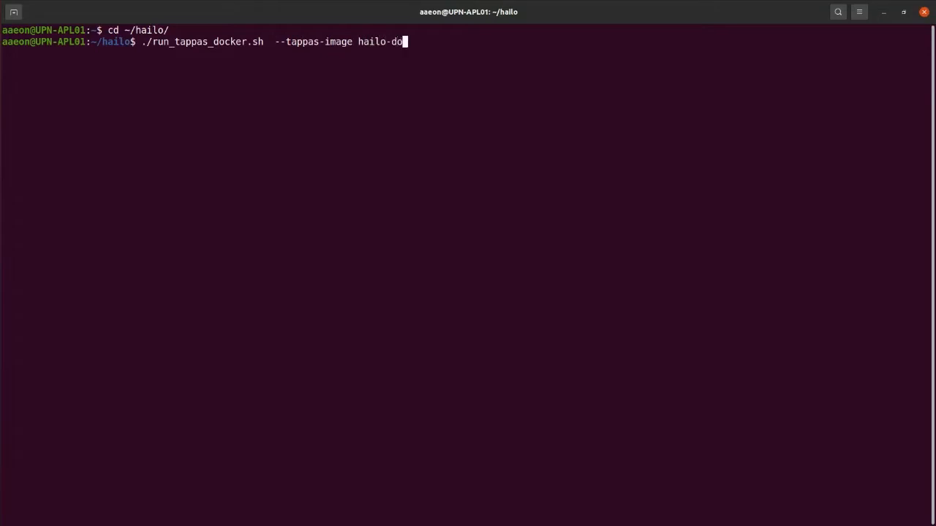
type("cker-")
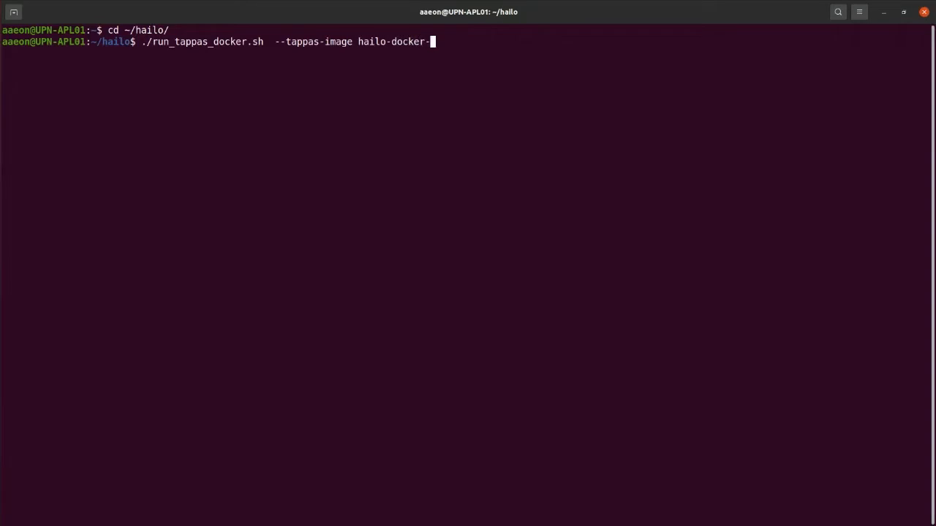
type("tappas")
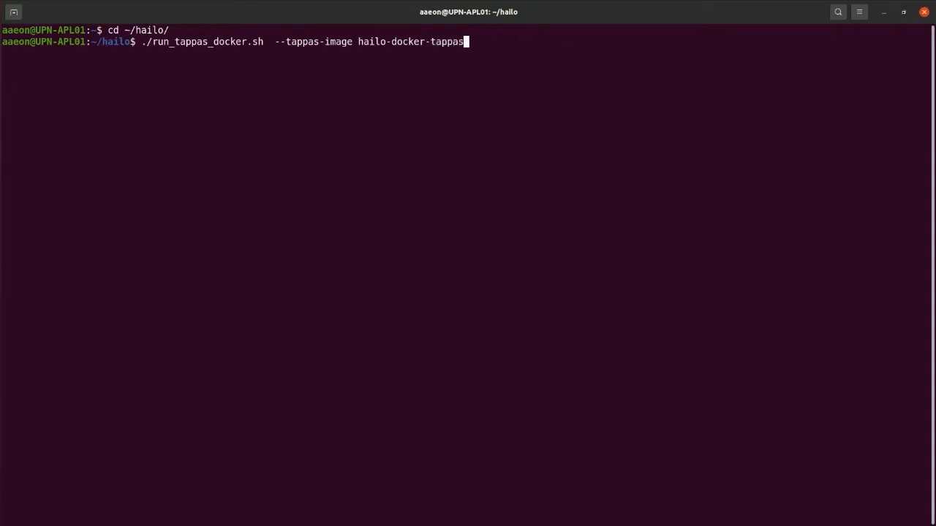
type("-")
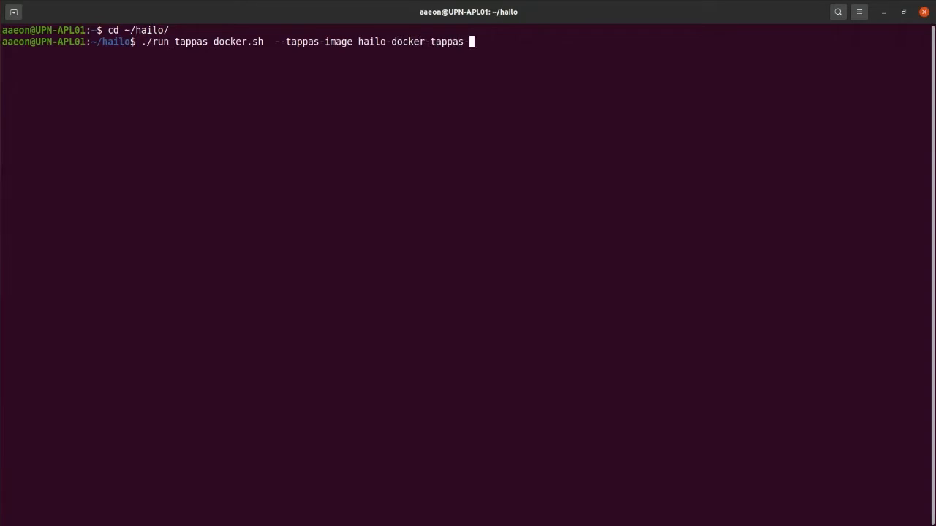
type("v3.17")
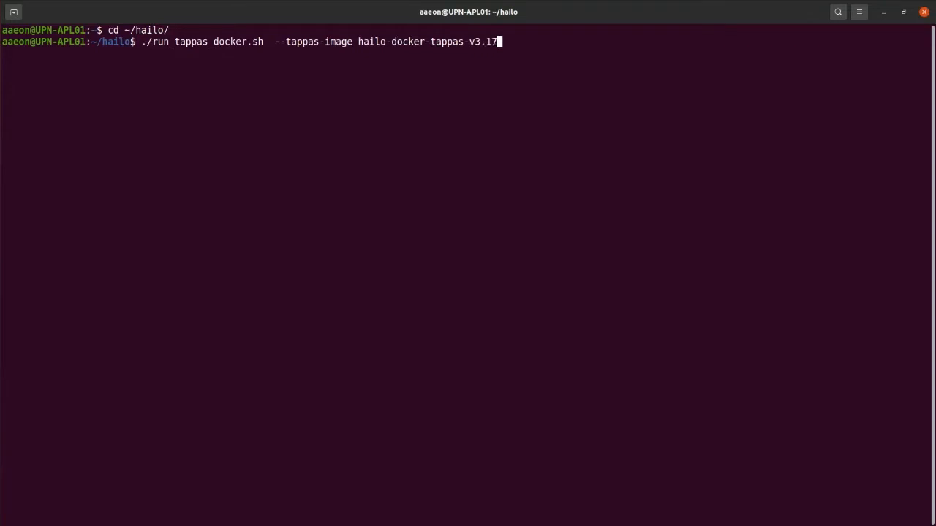
type(".0.")
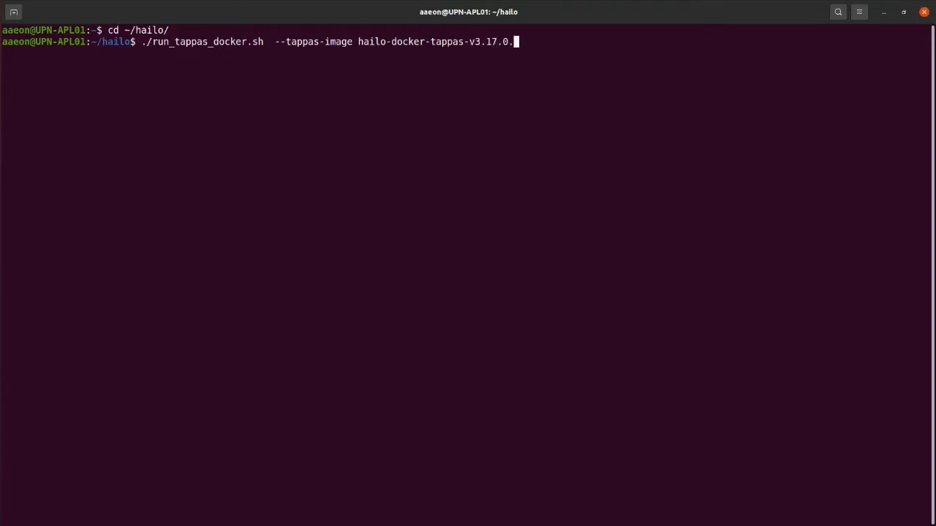
type("tar --con")
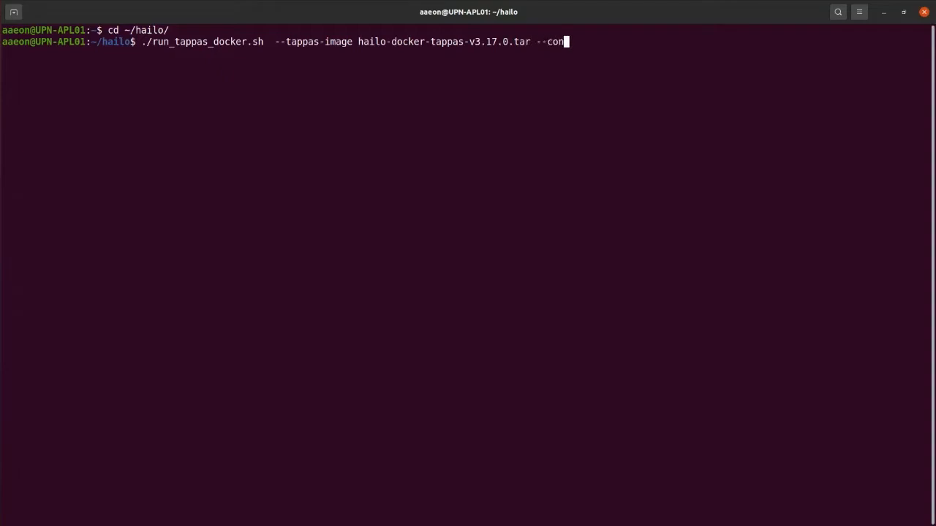
- Append --container-name hailo_tappas_container to the launch command
type("tainer")
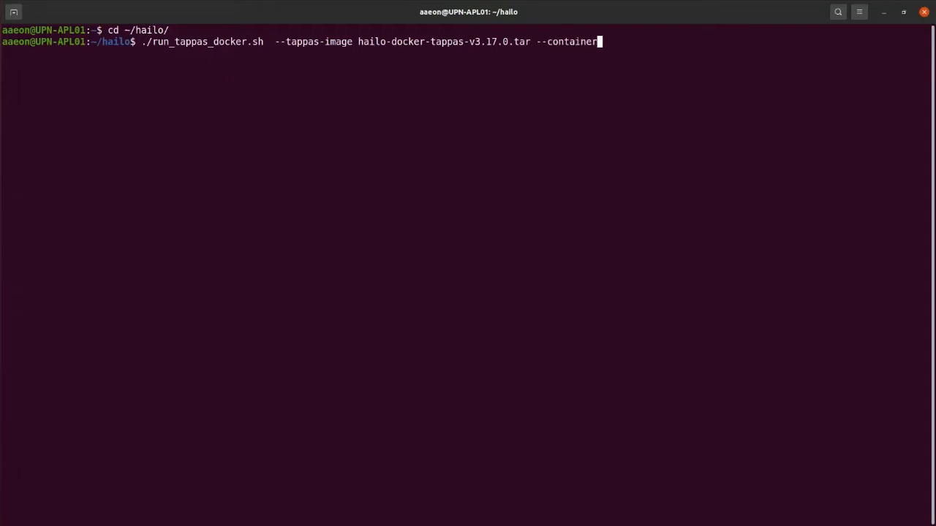
type("-name")
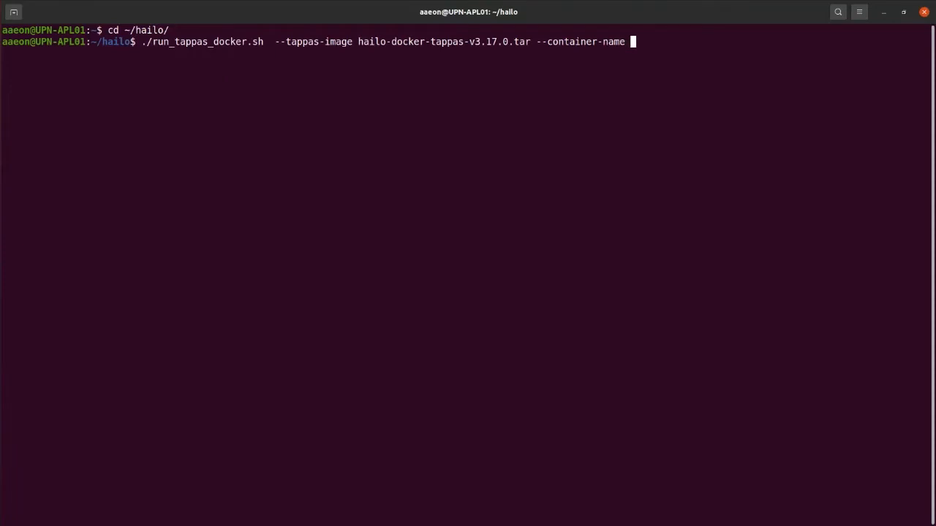
type("hailo")
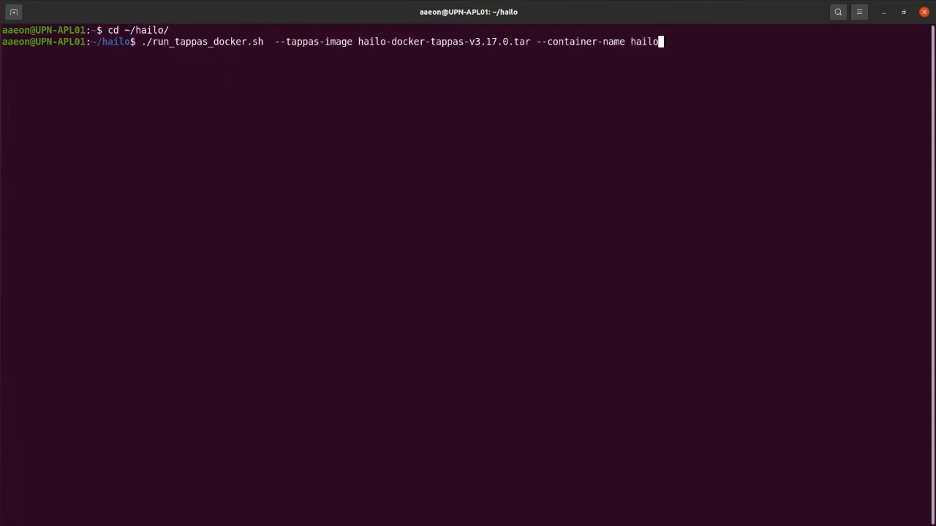
type("_tappas_c")
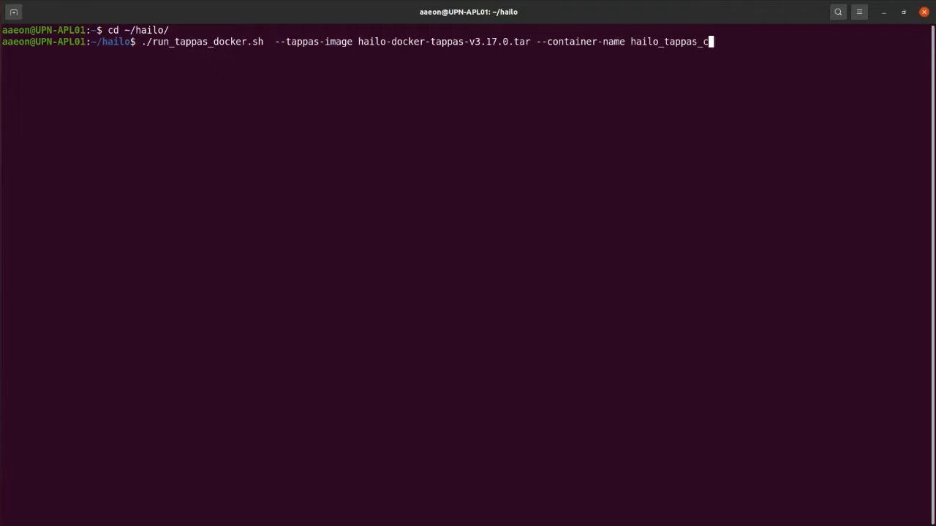
type("ontainer")
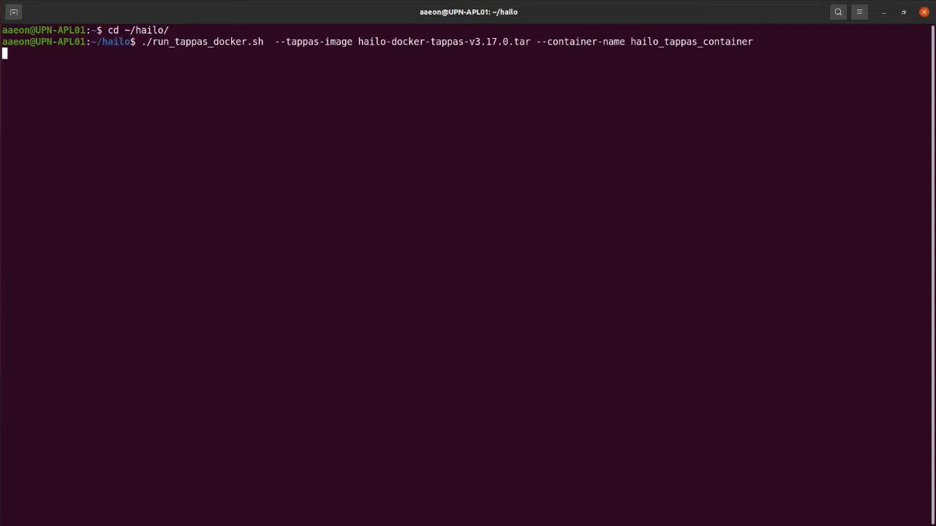
- Run the script so the hailo_tappas:v3.17.0 image builds and the container starts at /local/workspace/tappas
key("Return")
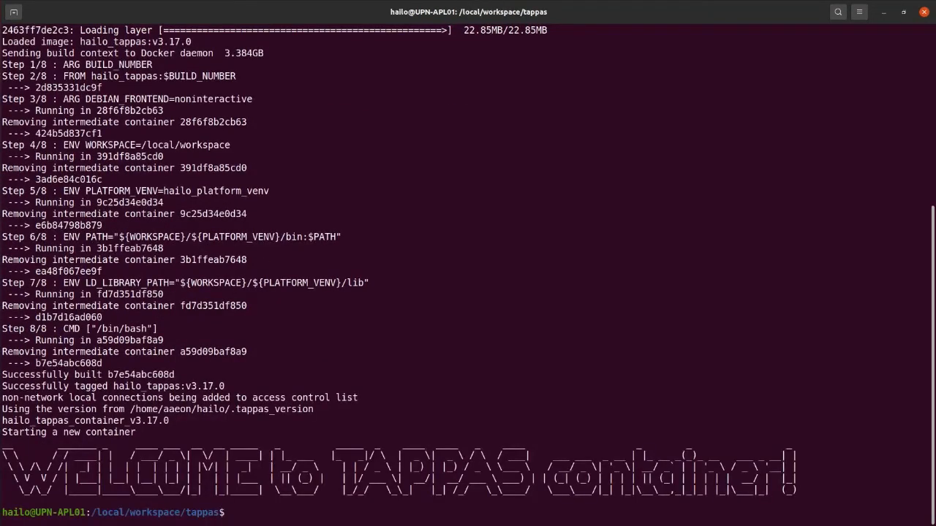
- Exit the TAPPAS container and start ./run_tappas_docker.sh again with the --resume option
type("exit")
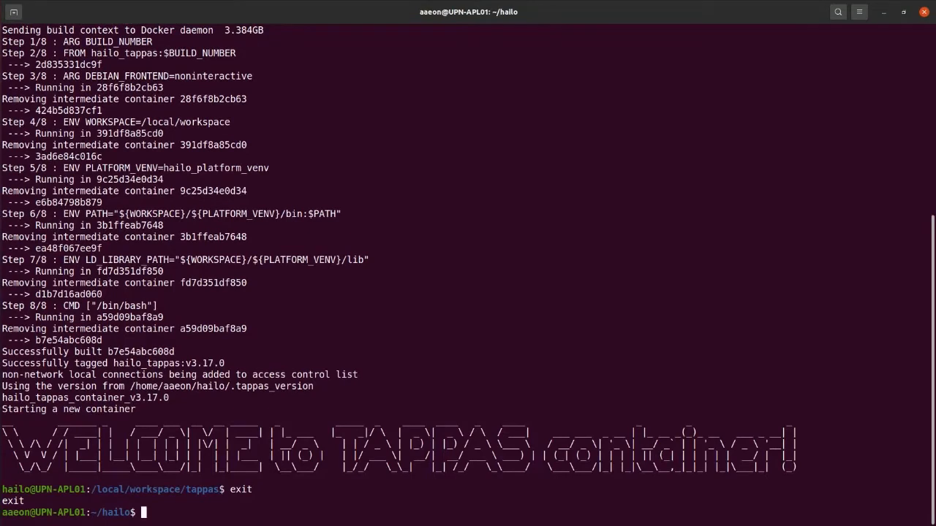
type("./r")
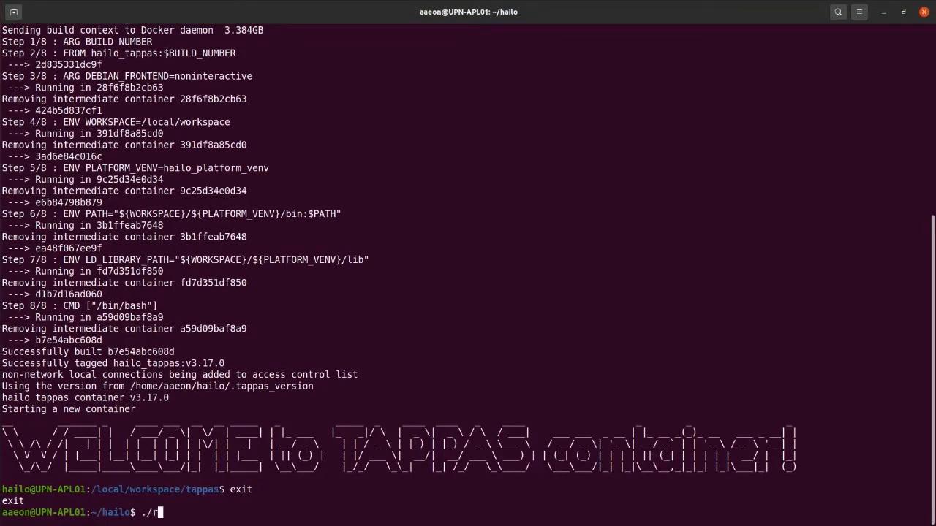
type("un_tappas_docker.sh")
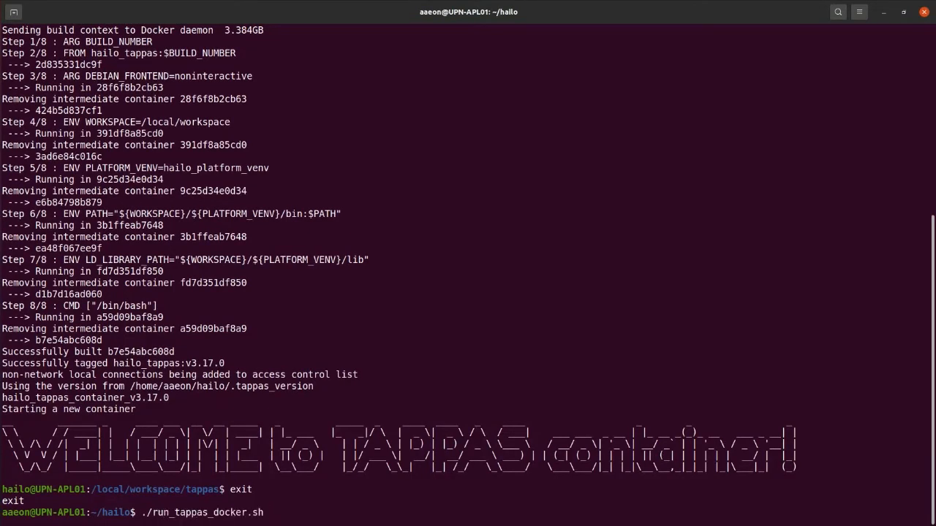
type("--re")
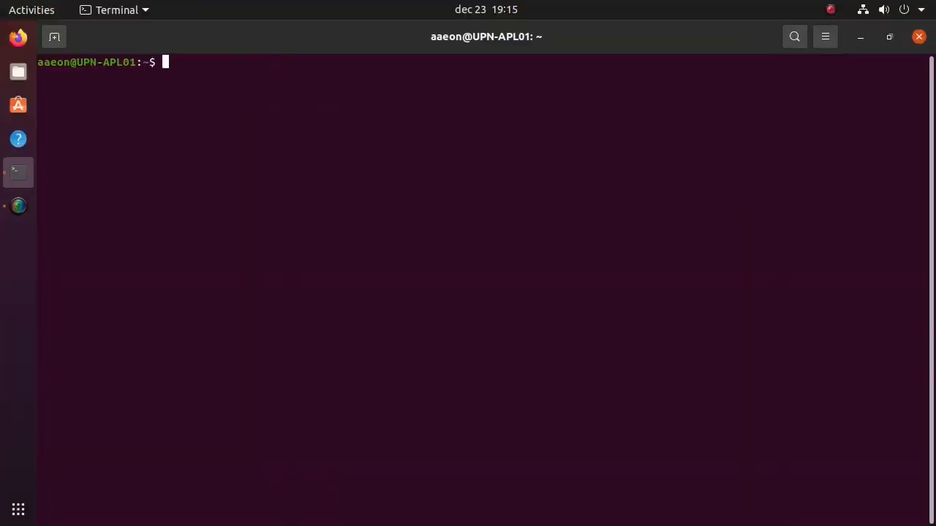
- Change into hailo/3.12/docker/ and run ./run_docker.sh to start a root container at /hailo
type("cd")
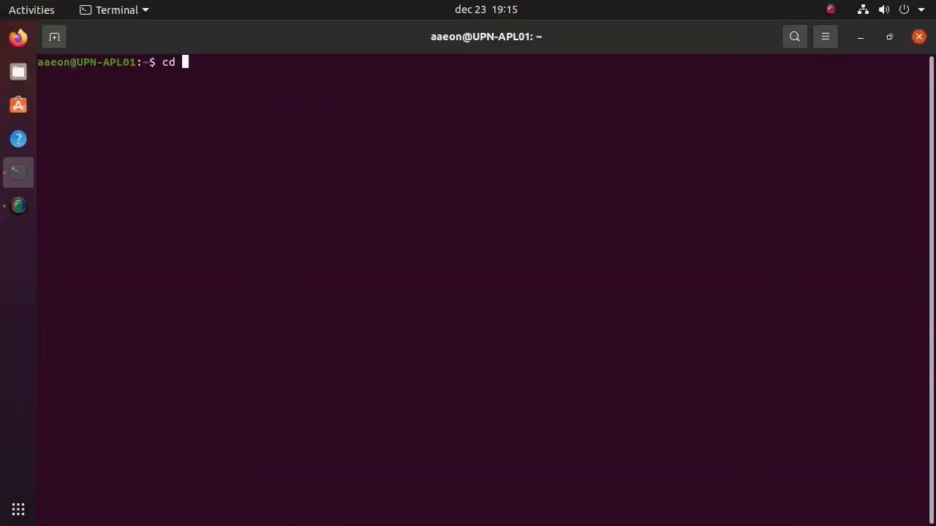
type("hailo/")
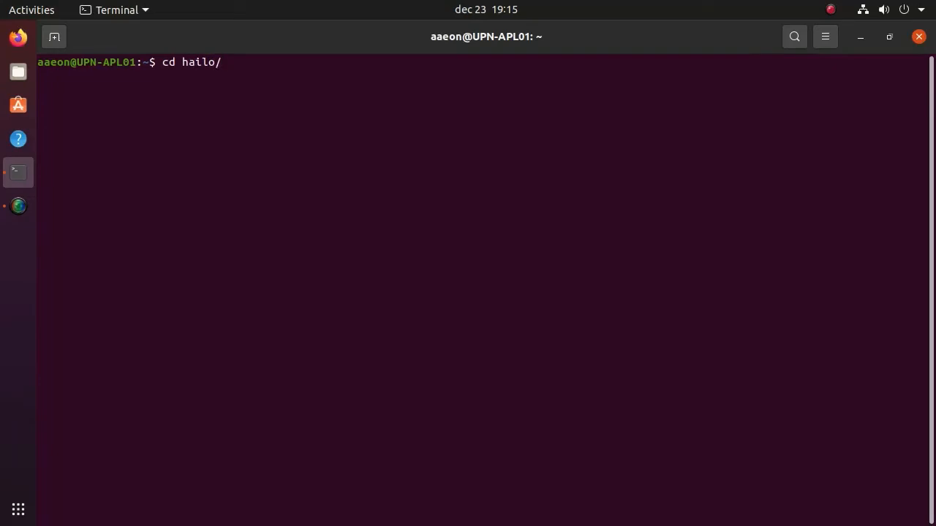
type("3")
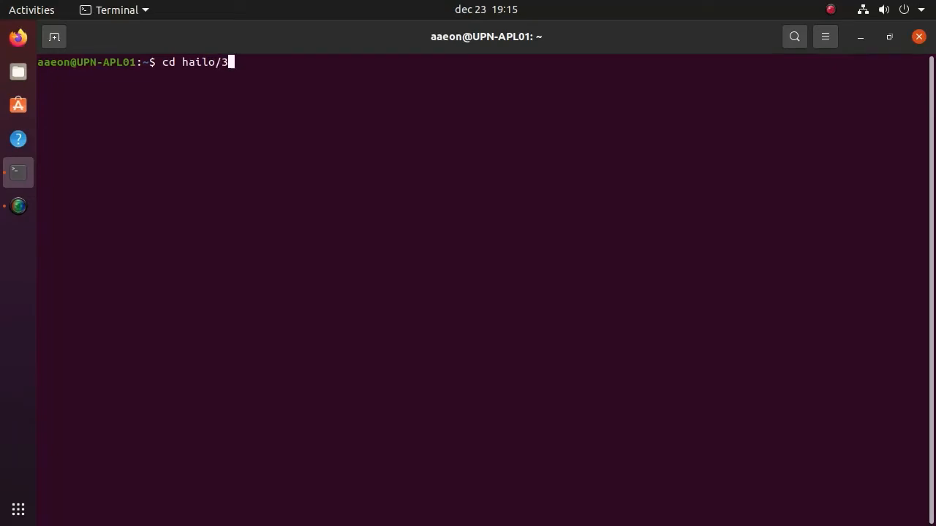
type(".12/")
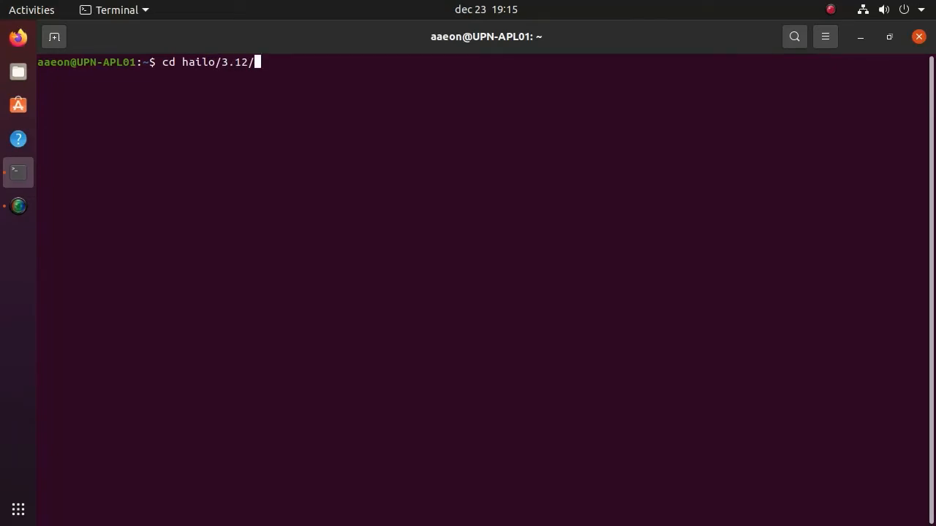
type("docker/")
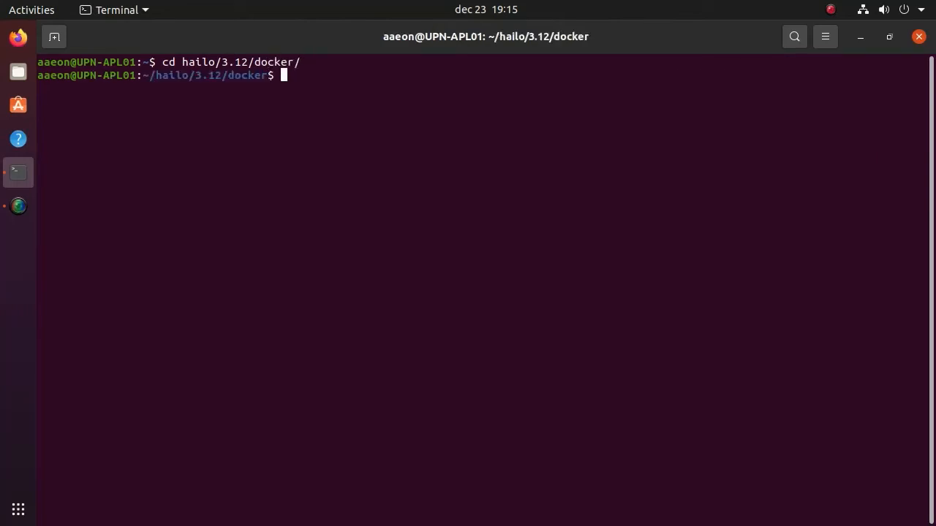
type(".")
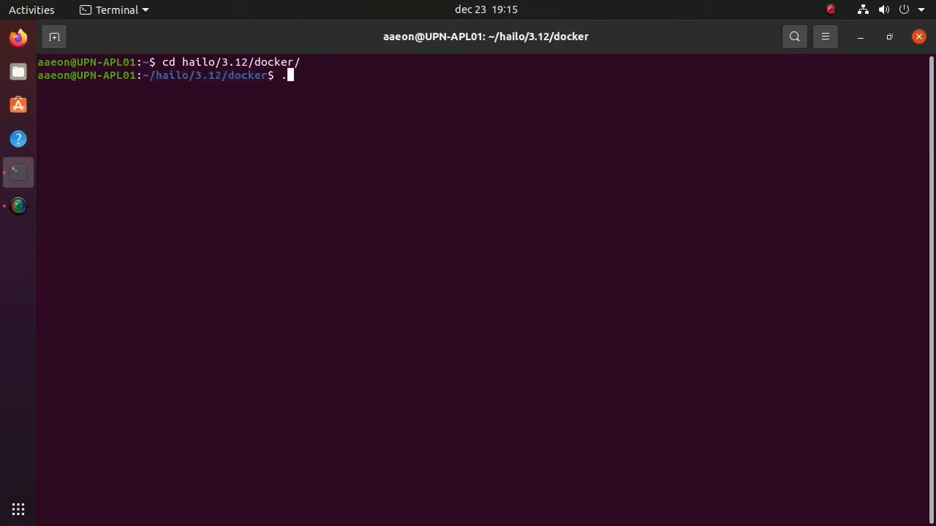
type("/run_docker.sh")
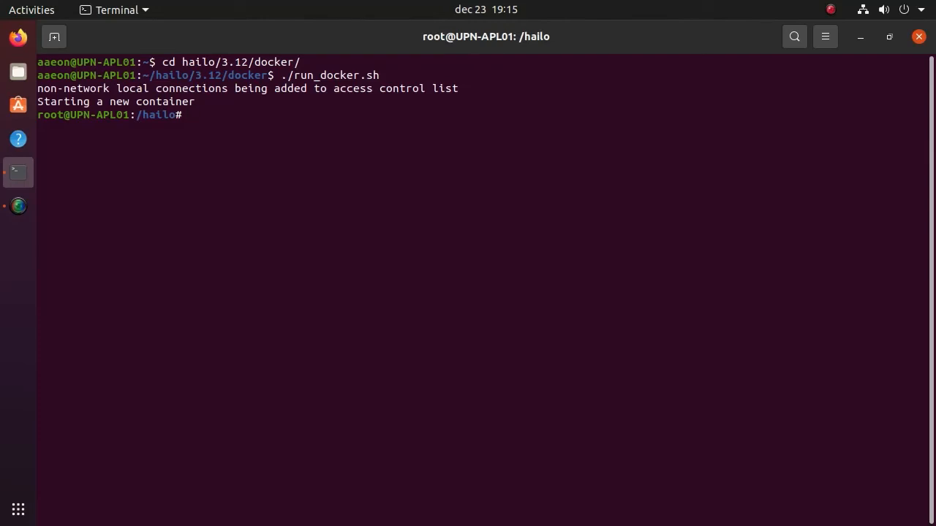
- Inside the container, move to apps/x86/detection/ and enter ./detection.sh for the YOLOv5 example
type("cd")
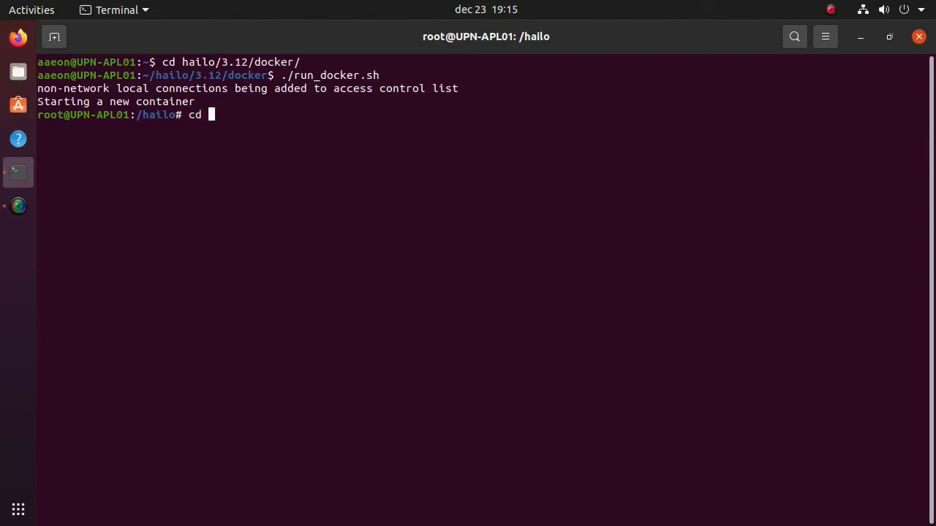
type("apps")
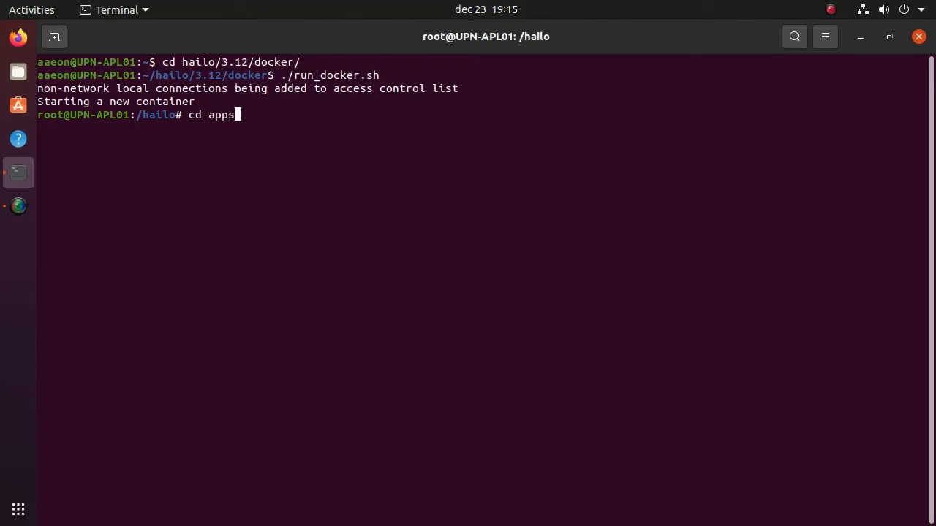
type("/x8")
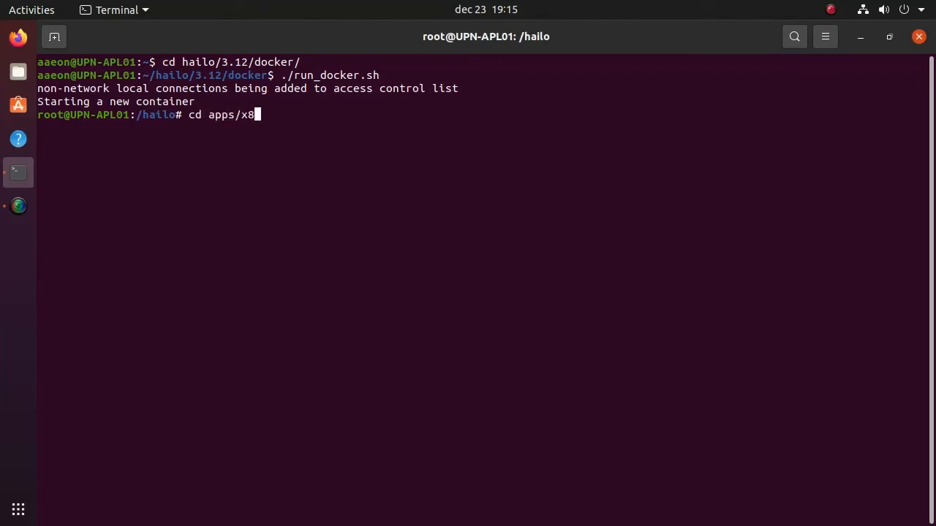
type("6")
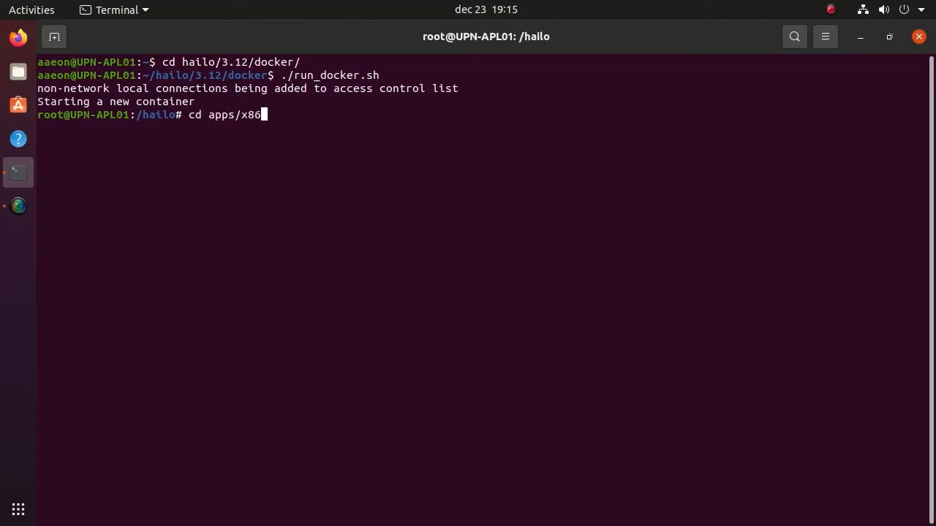
type("/detection/")
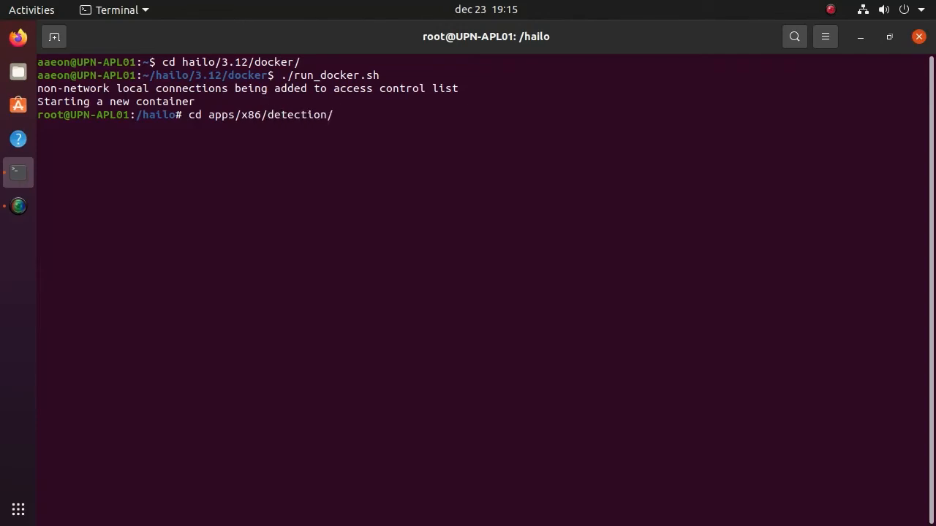
key("Return")
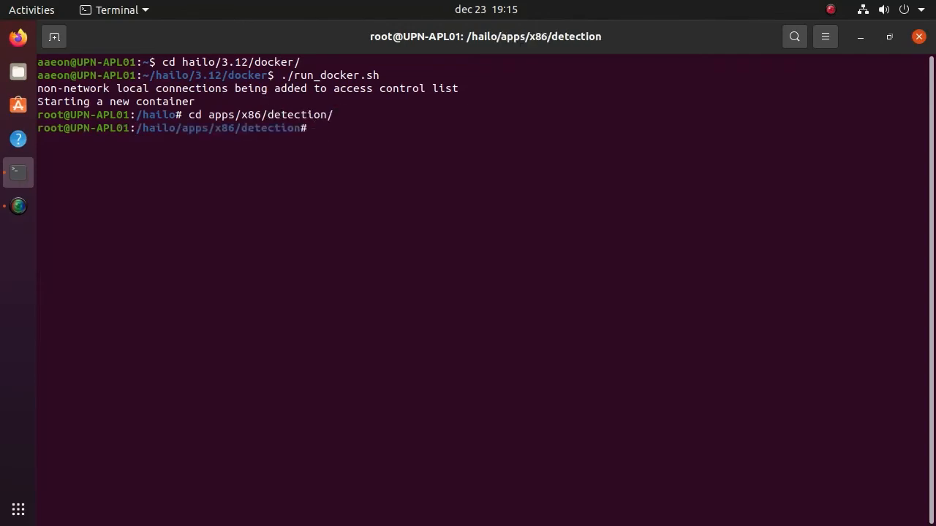
type("./detection.sh")
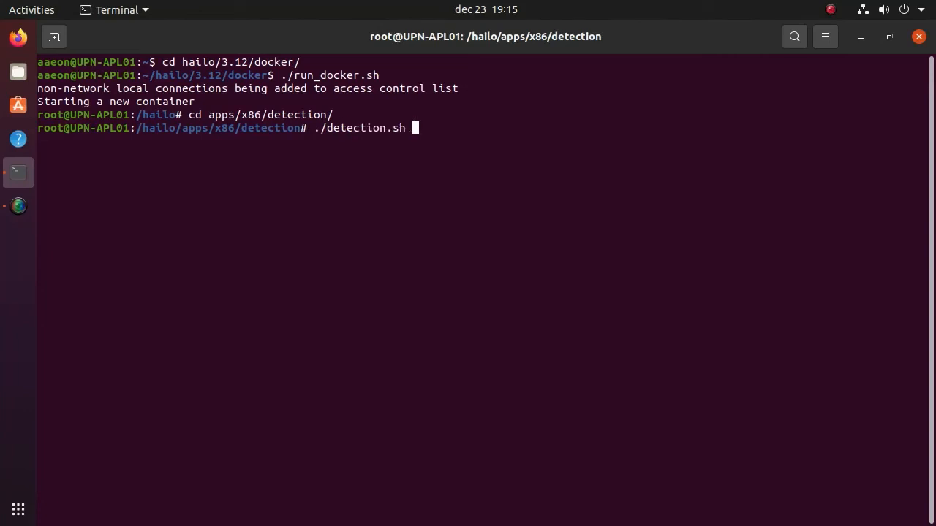